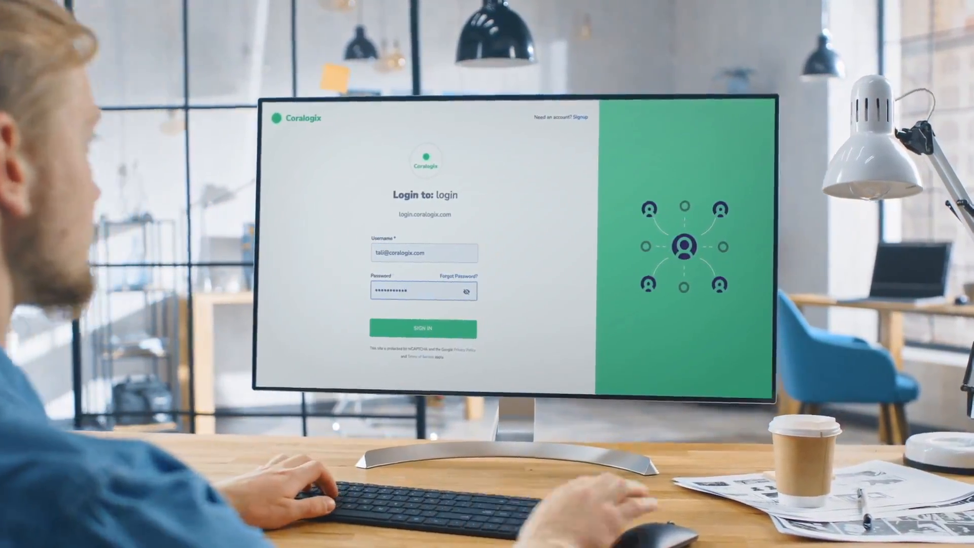
- Sign in to Coralogix to reach the welcome dashboard with alerts and top errored logs
left_click(424, 329)
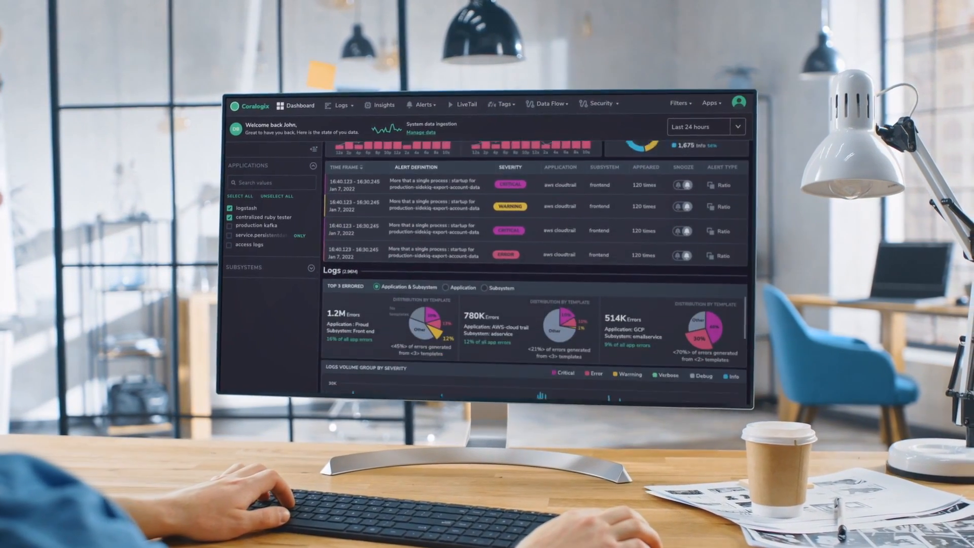